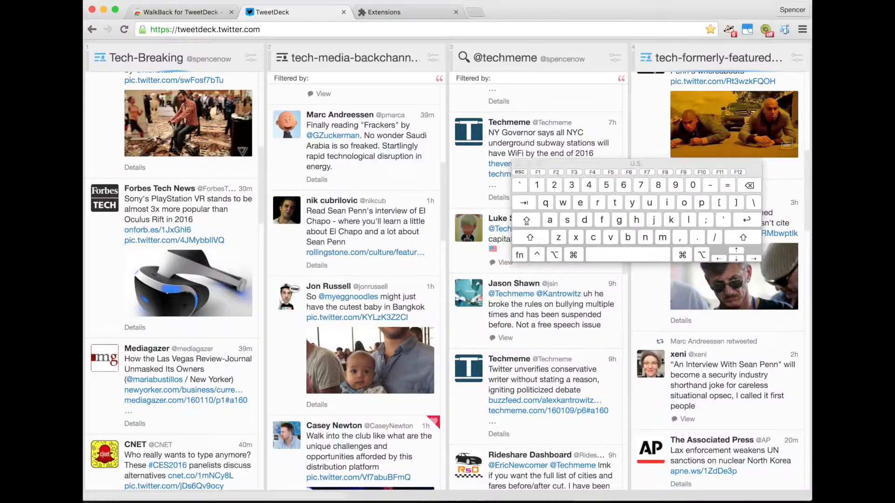
# - Scroll the four tech columns down to reveal older posts in each feed
pyautogui.scroll(-3)
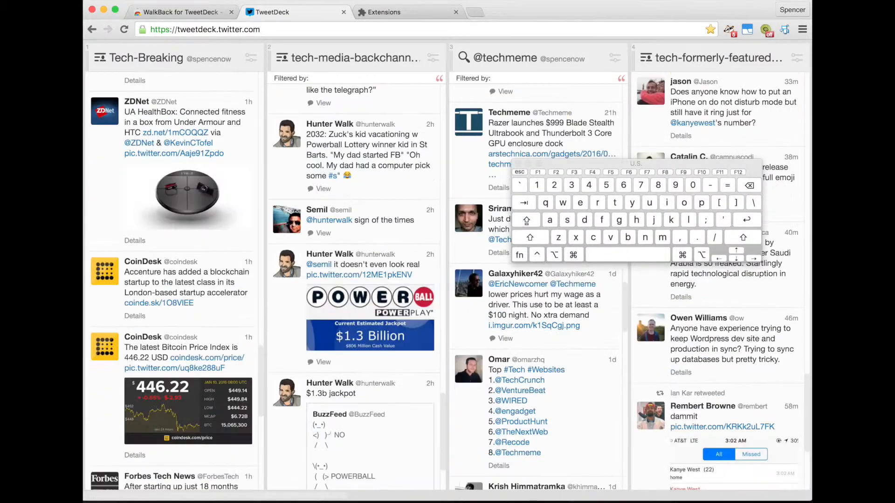
# - Scroll further down so hour-old and day-old tweets come into view
pyautogui.scroll(-3)
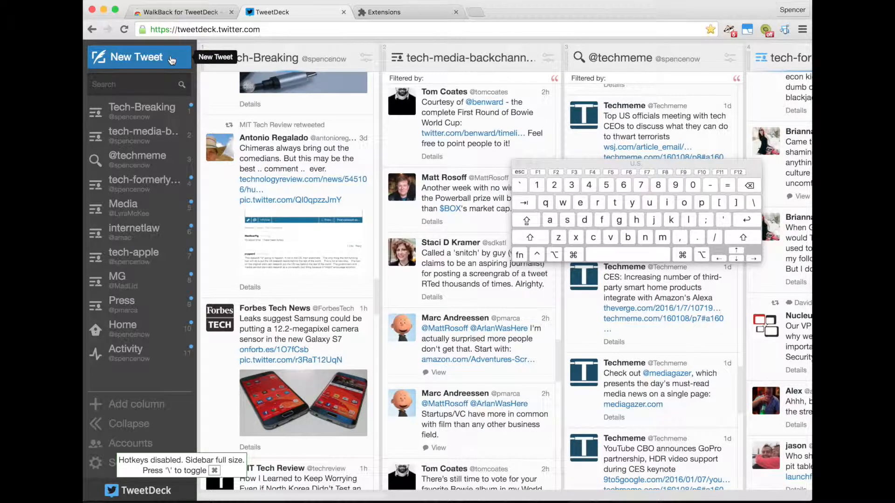
pyautogui.click(139, 57)
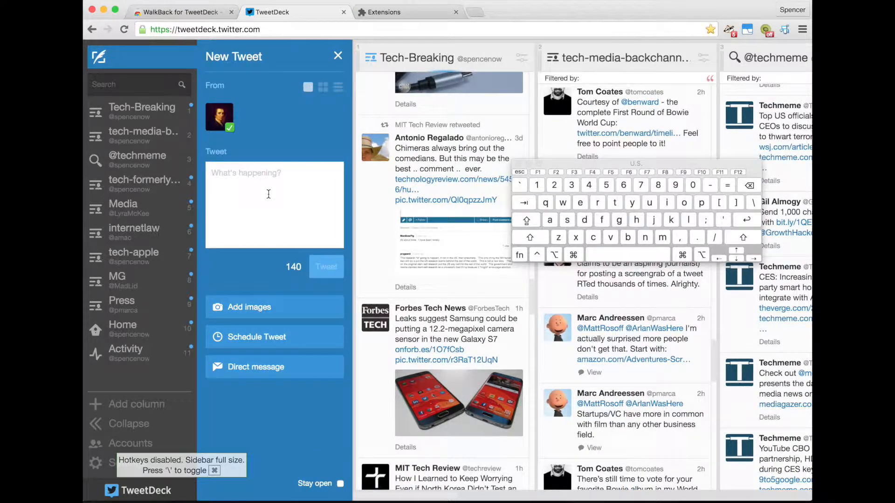
pyautogui.write('awoefijawoefij jawieofj woeif j')
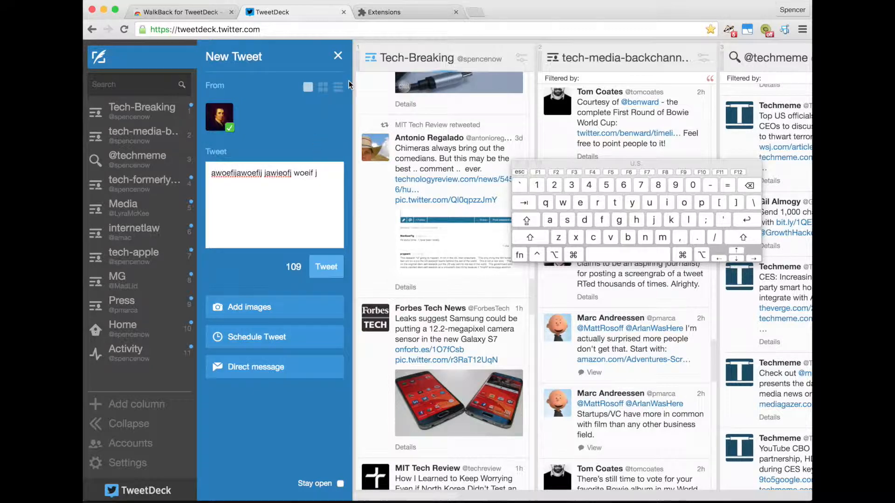
pyautogui.click(338, 56)
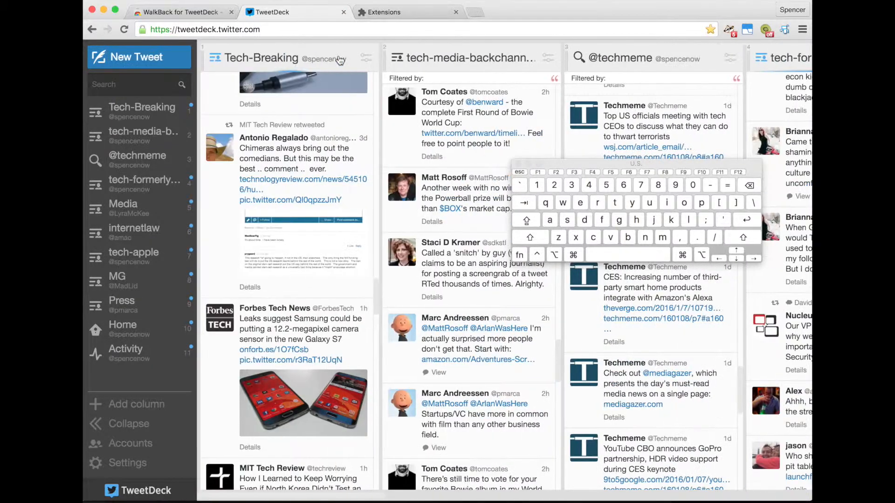